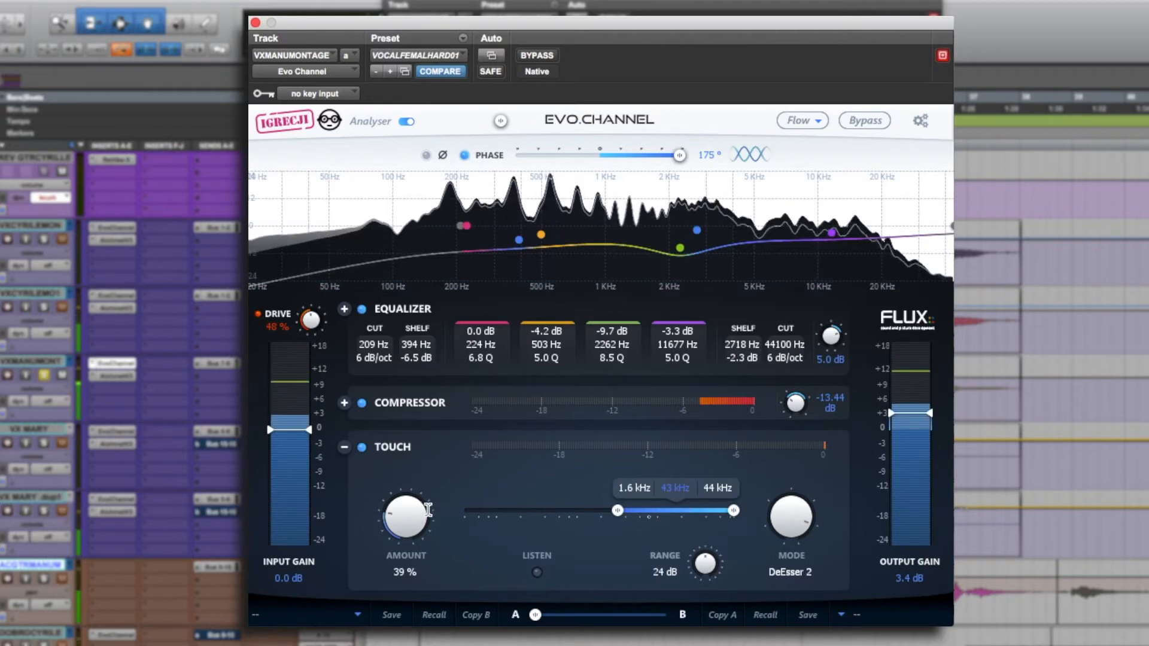
# - Audition the Touch de-esser amount between roughly 39% and 63%, settling at about 52%
pyautogui.moveTo(403, 517); pyautogui.dragTo(403, 483)
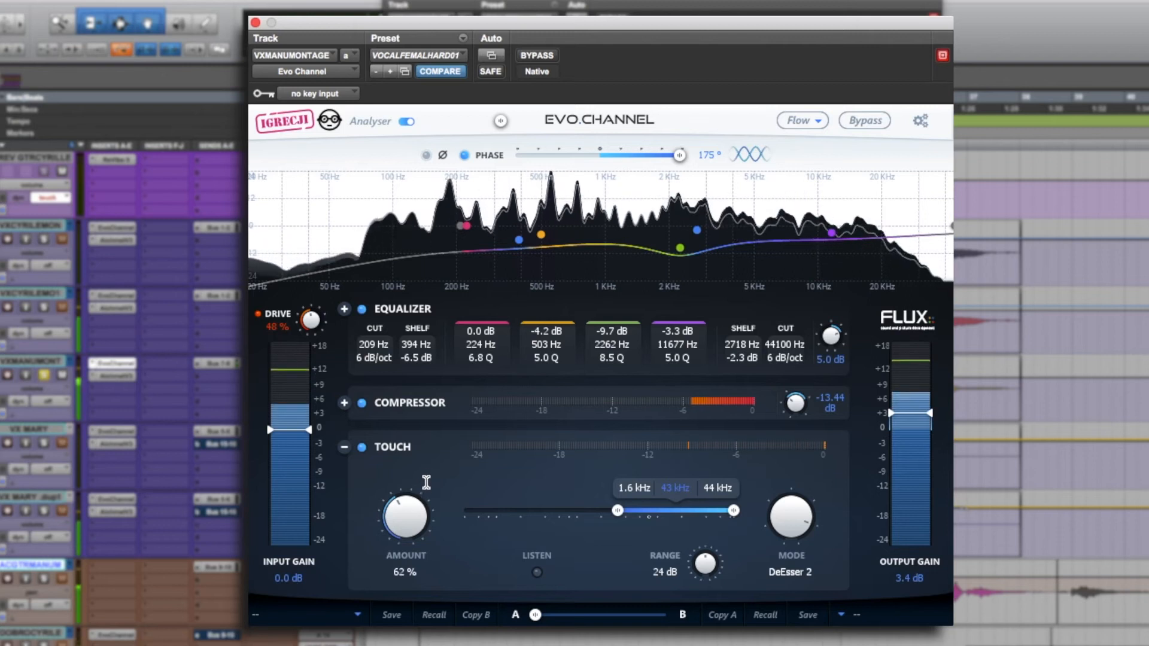
pyautogui.moveTo(403, 510); pyautogui.dragTo(420, 503)
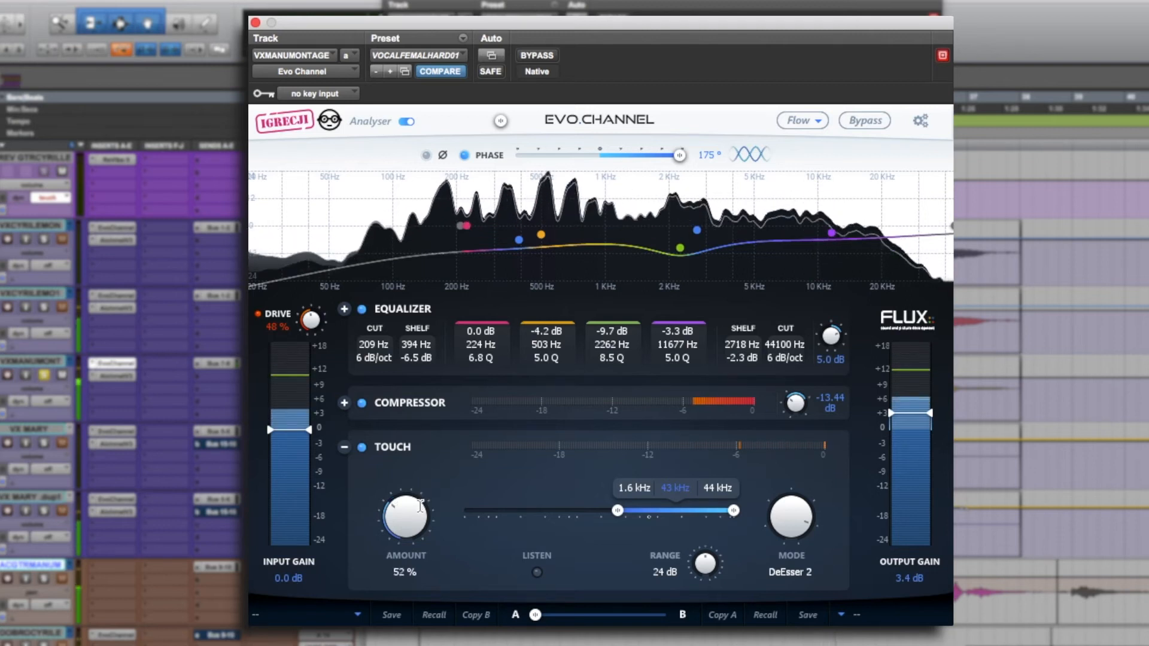
pyautogui.moveTo(403, 518); pyautogui.dragTo(414, 501)
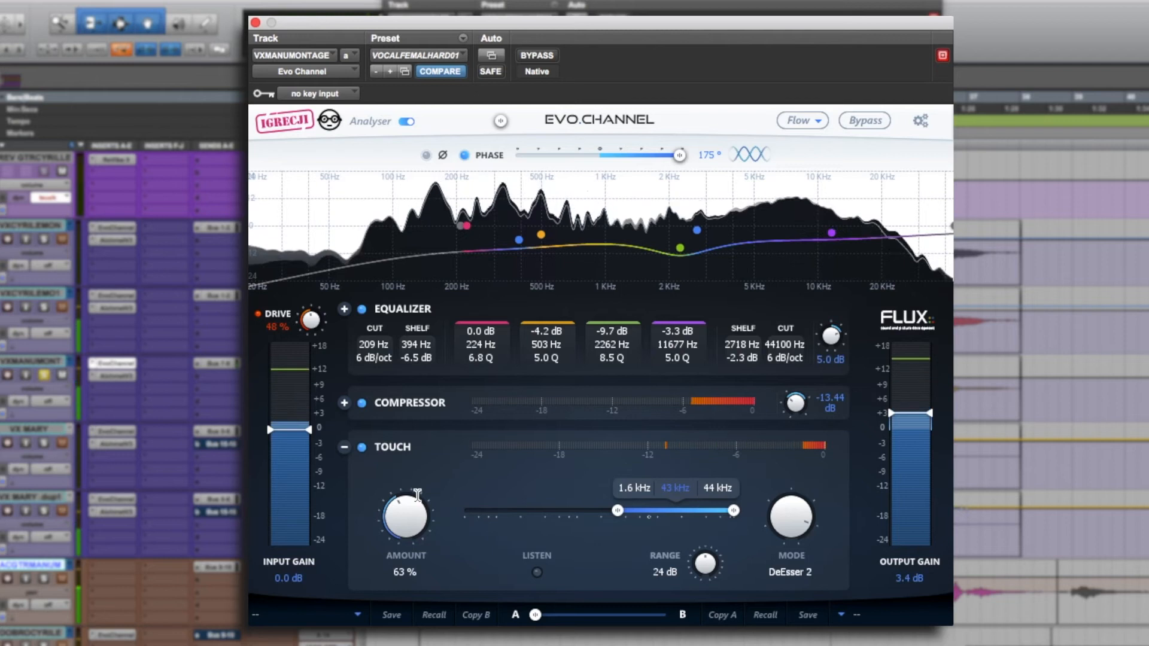
pyautogui.moveTo(403, 513); pyautogui.dragTo(412, 523)
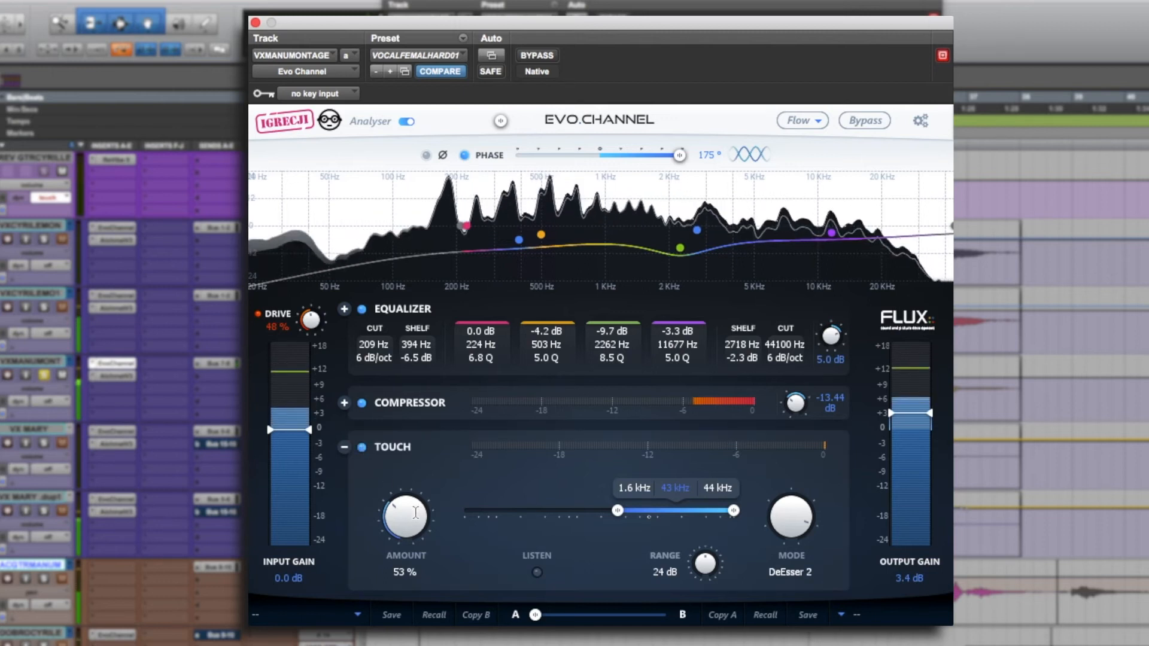
pyautogui.moveTo(403, 511); pyautogui.dragTo(403, 521)
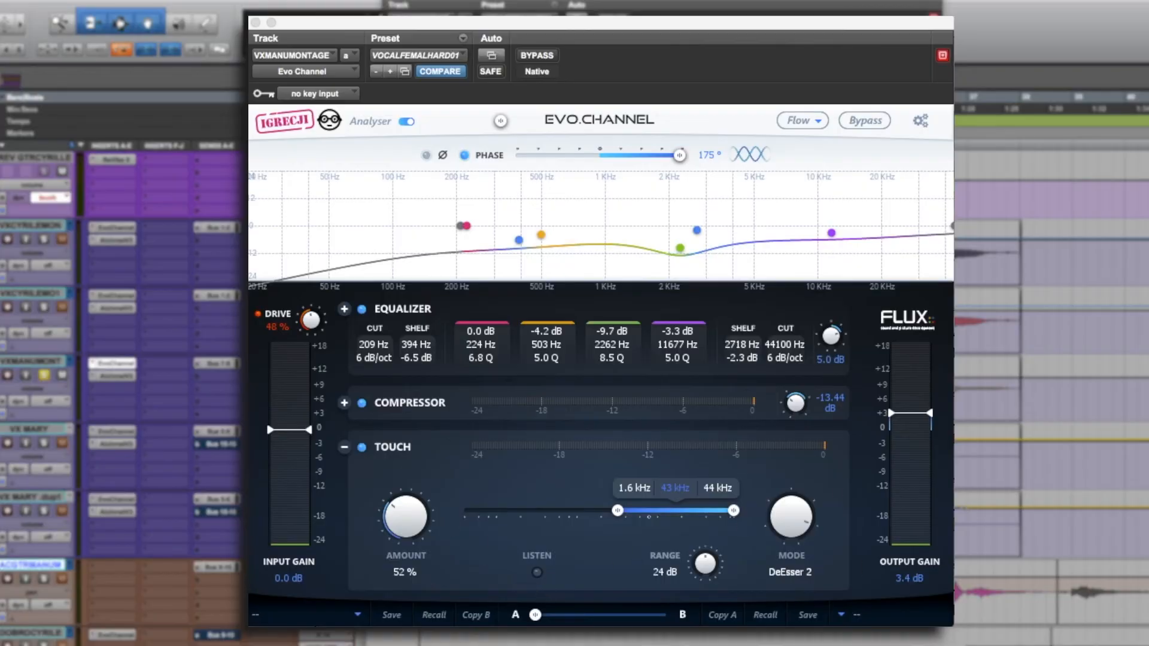
pyautogui.moveTo(880, 513)
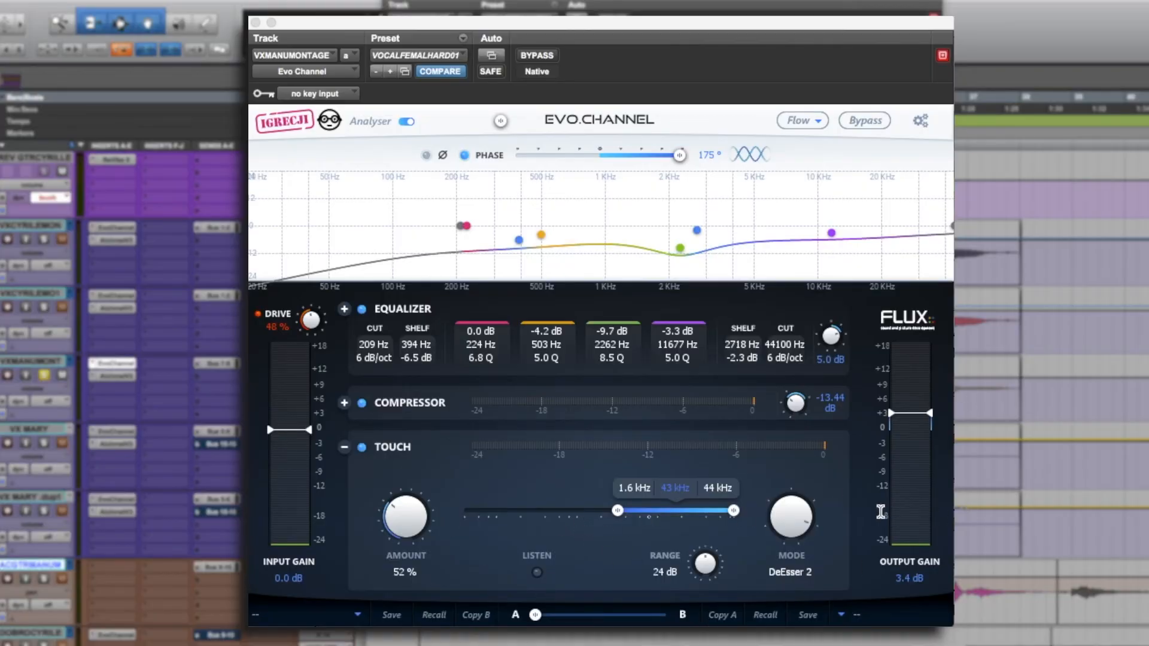
pyautogui.moveTo(870, 546)
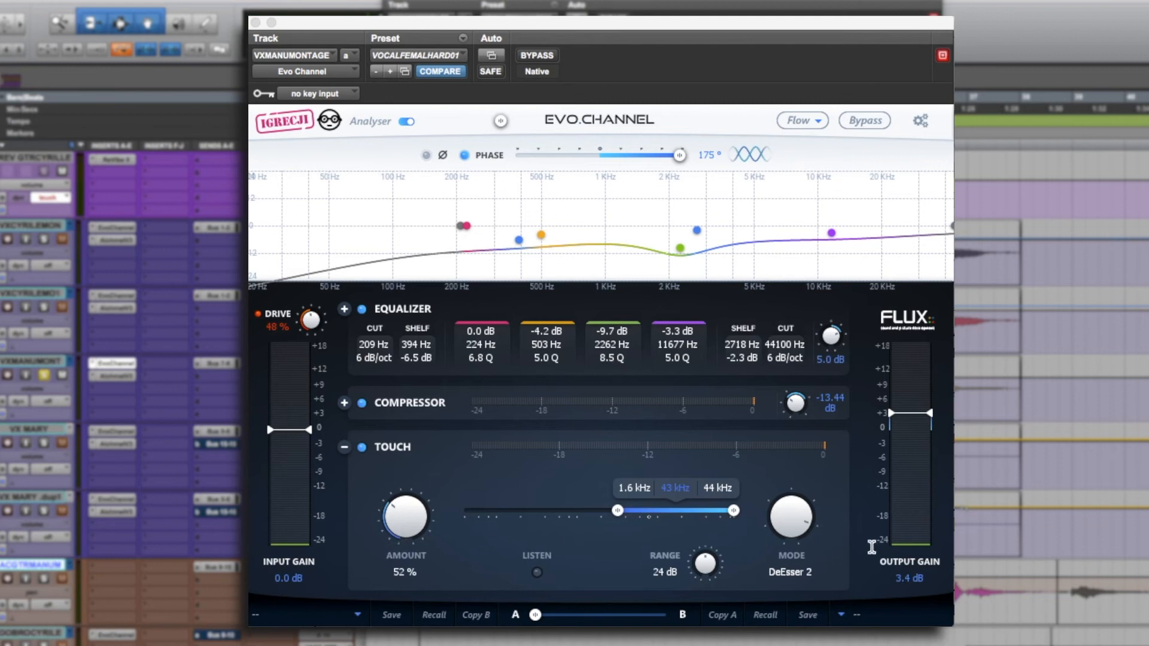